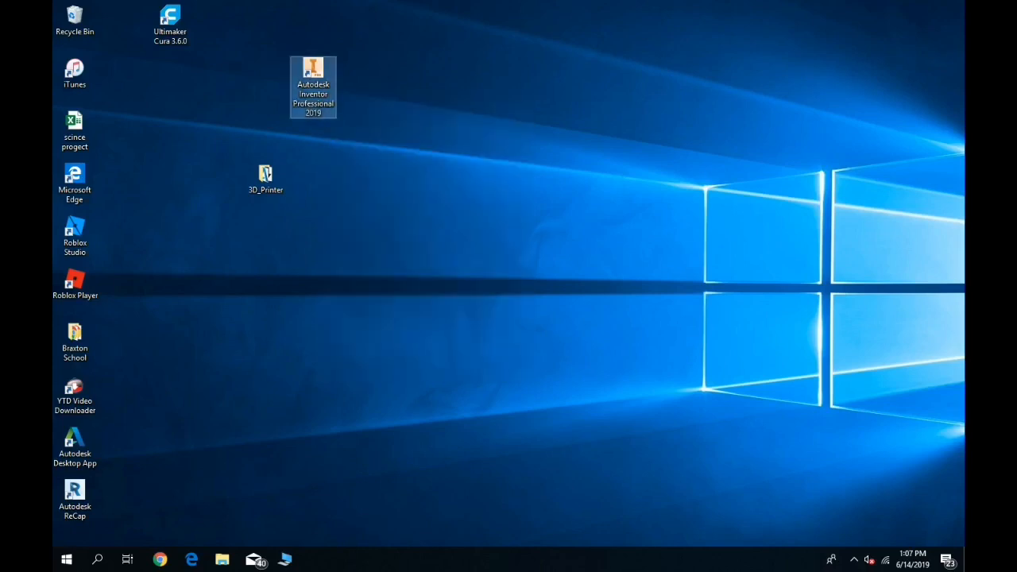
- Start Autodesk Inventor Professional 2019 from its desktop shortcut
double_click(312, 69)
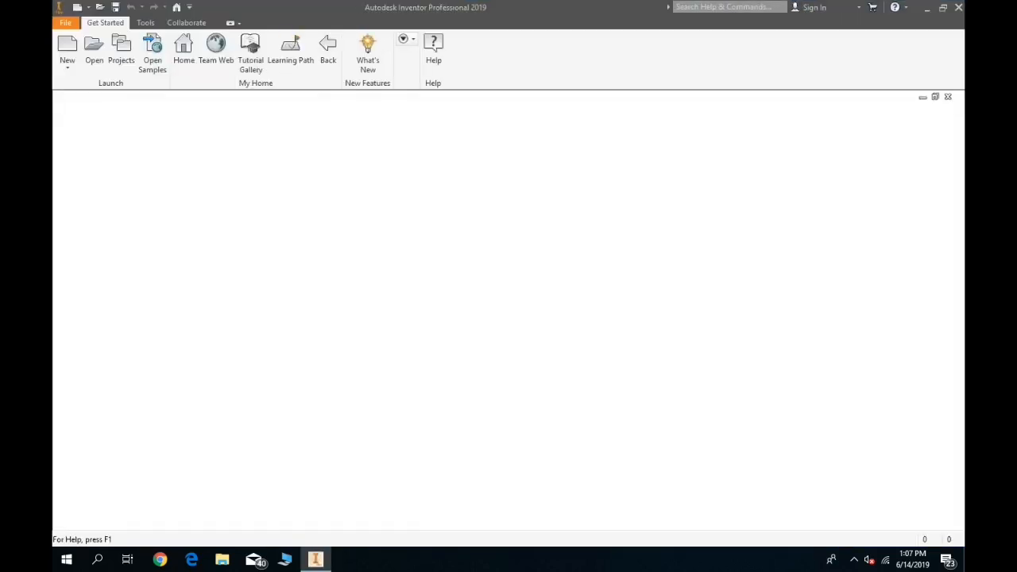
- Browse the Recent Documents thumbnails on the My Home screen with the Default project active
click(184, 44)
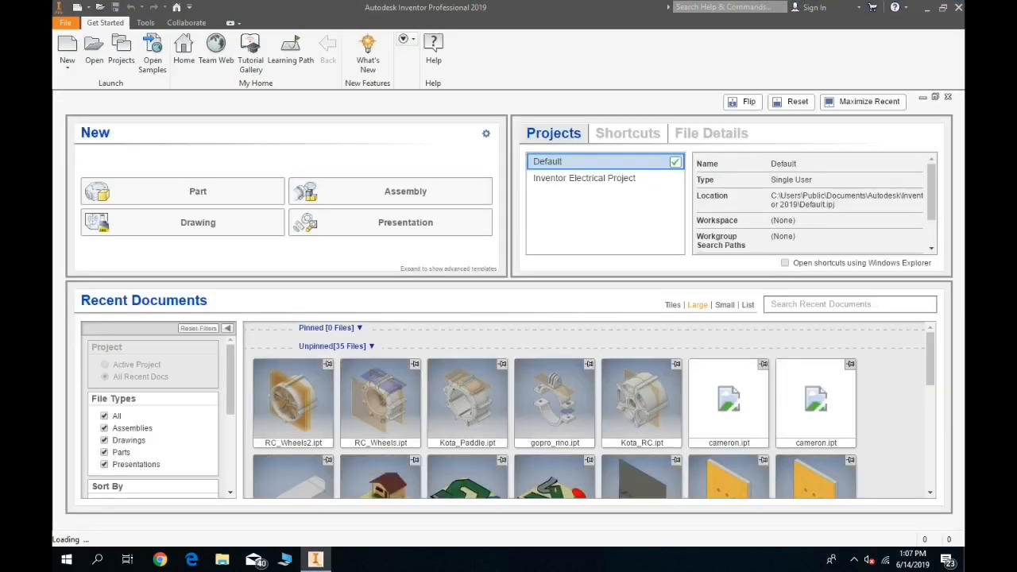
mouse_move(466, 398)
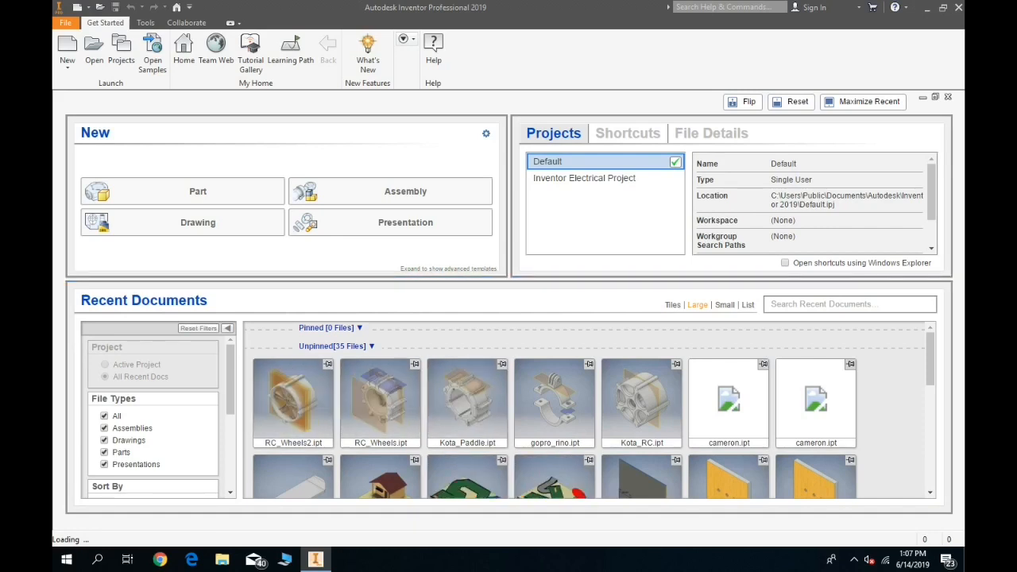
scroll(down, 3)
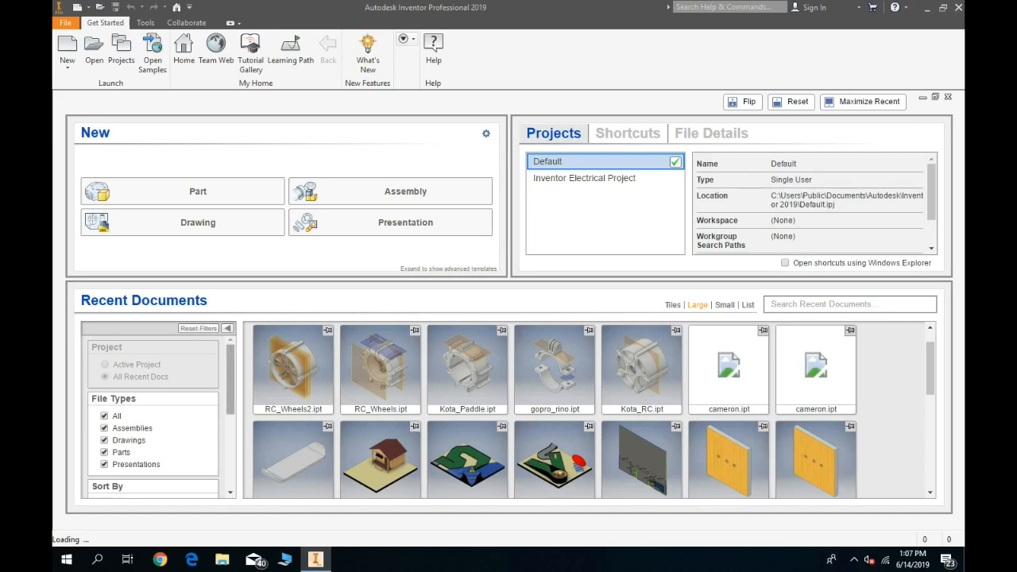
mouse_move(380, 367)
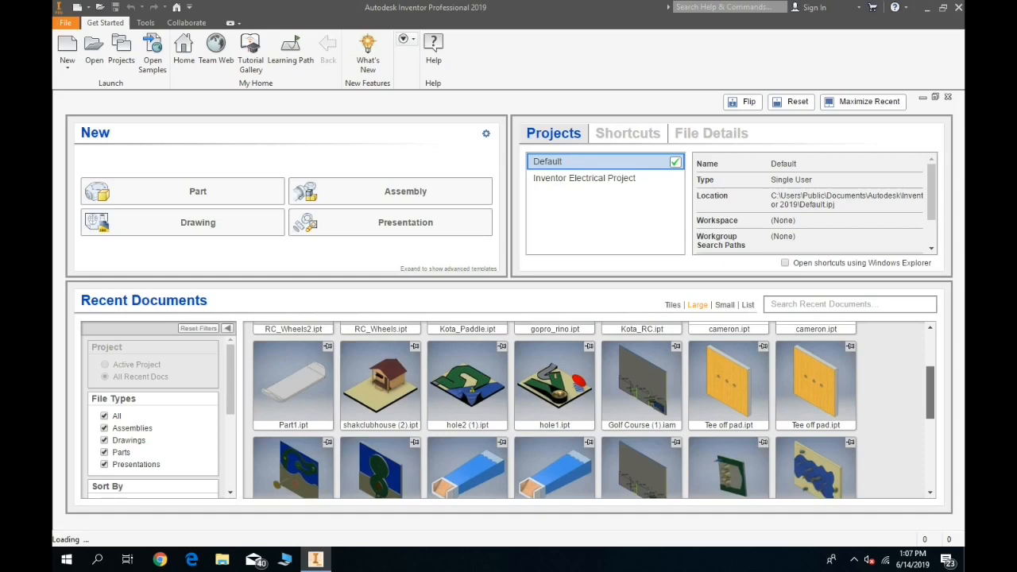
scroll(down, 3)
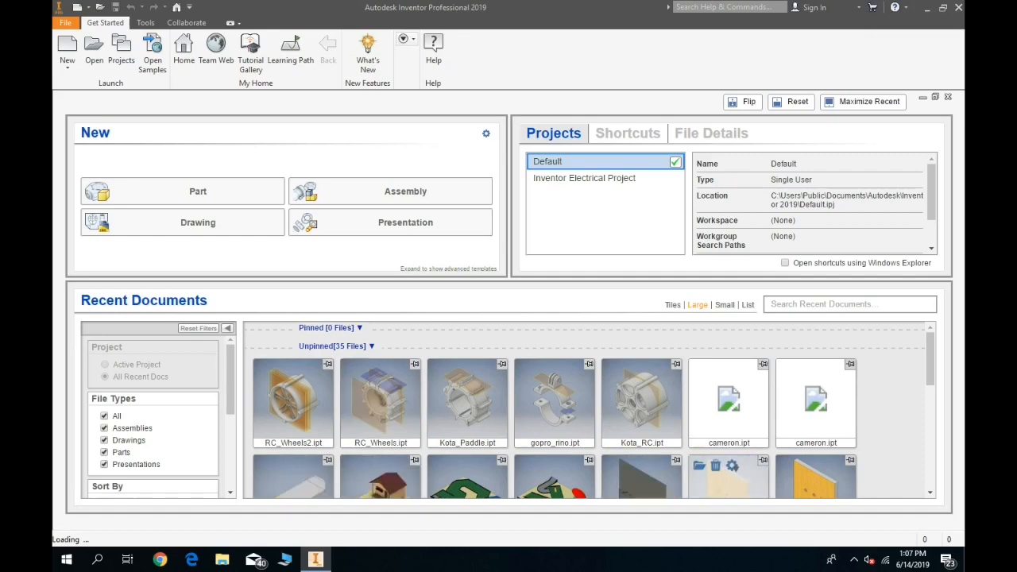
- Open Kota_RC.ipt and orbit the wheel, then open the RC_Wheels2 part from recent files
double_click(641, 401)
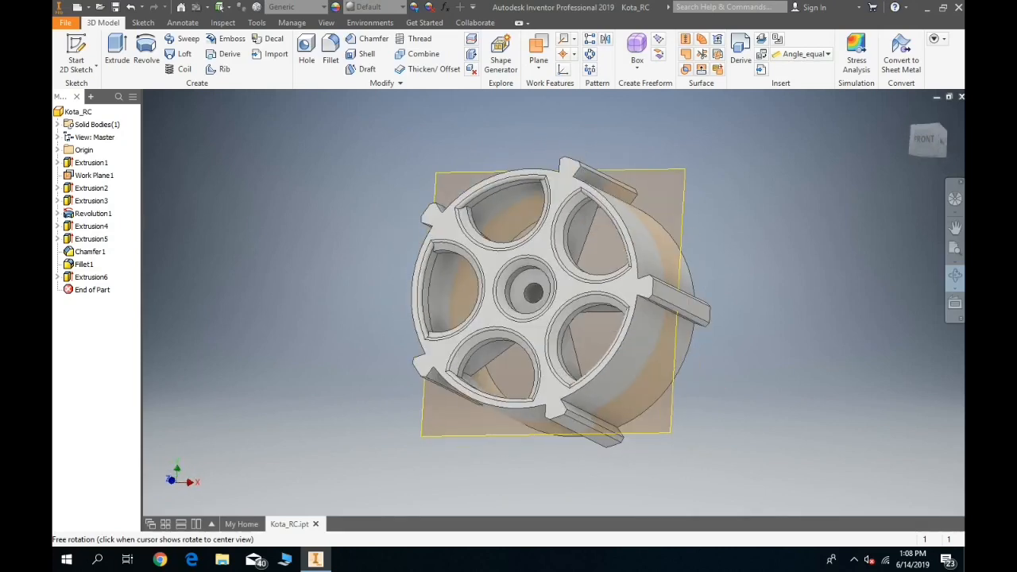
drag(556, 302, 556, 286)
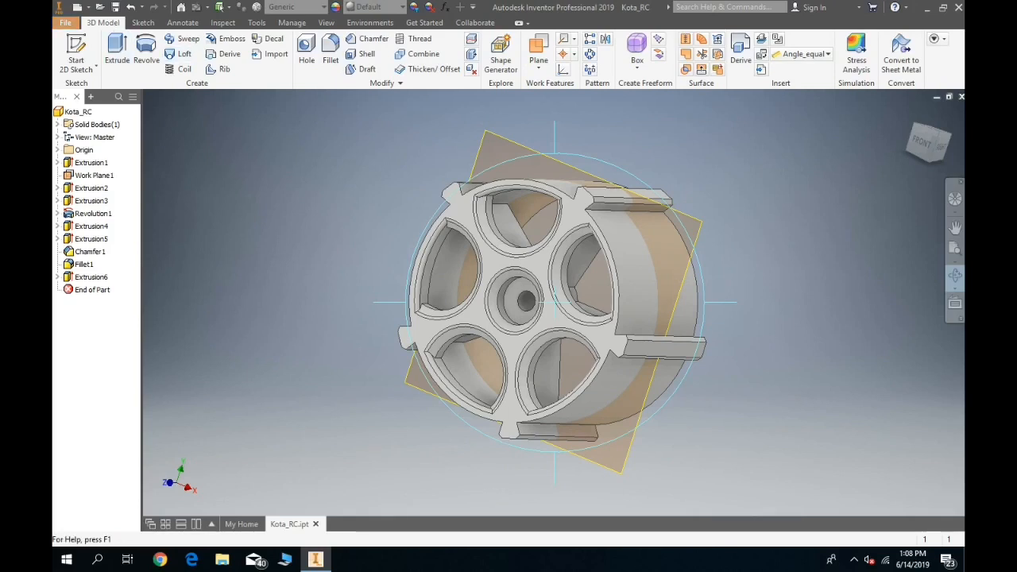
click(66, 23)
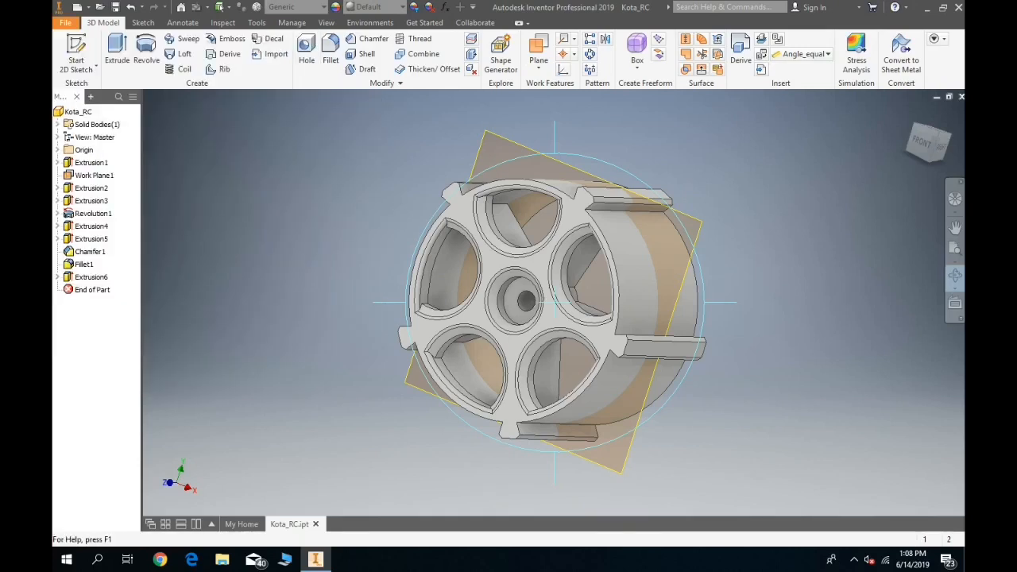
click(346, 524)
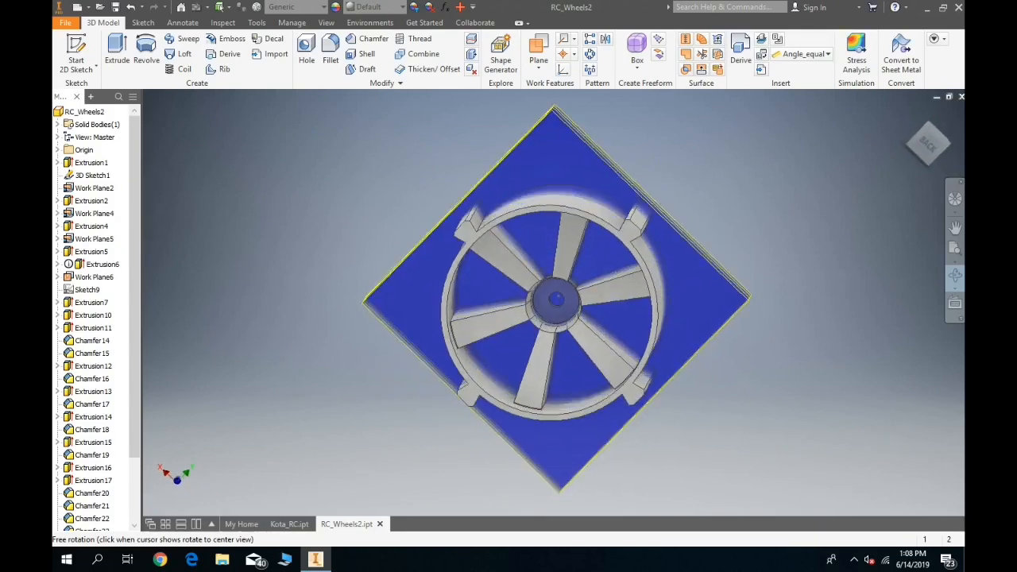
- Orbit RC_Wheels2 to show its spoked side, then open RC_Wheels from recent documents
drag(556, 302, 556, 310)
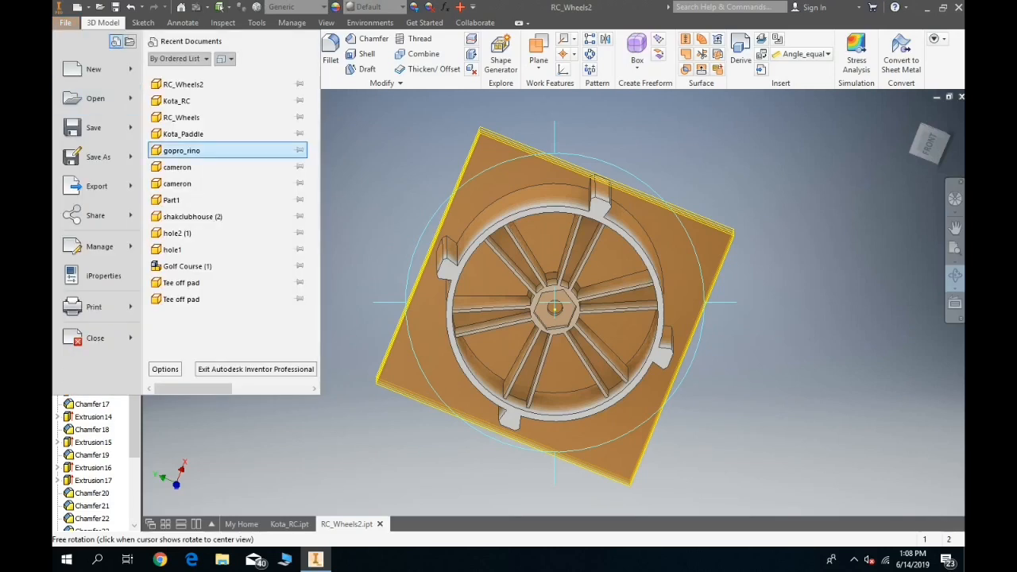
mouse_move(181, 116)
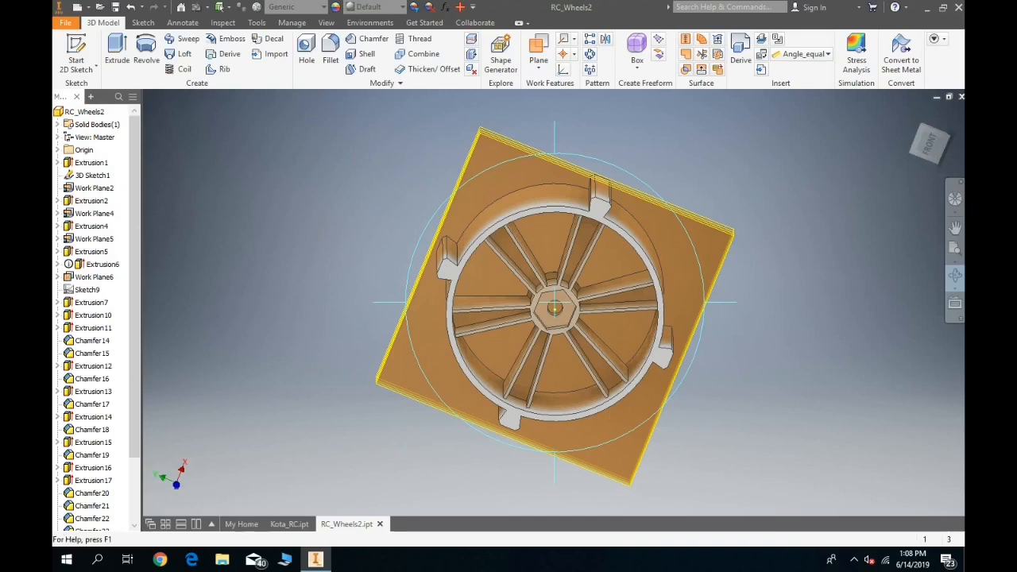
click(414, 524)
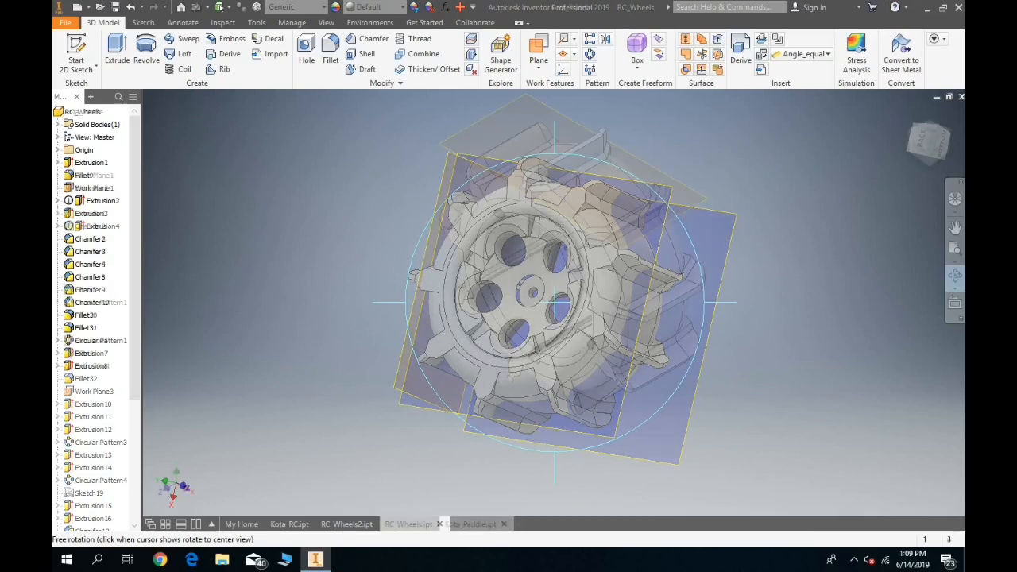
- Open Kota_Paddle.ipt and orbit it to show the paddled tread
click(472, 524)
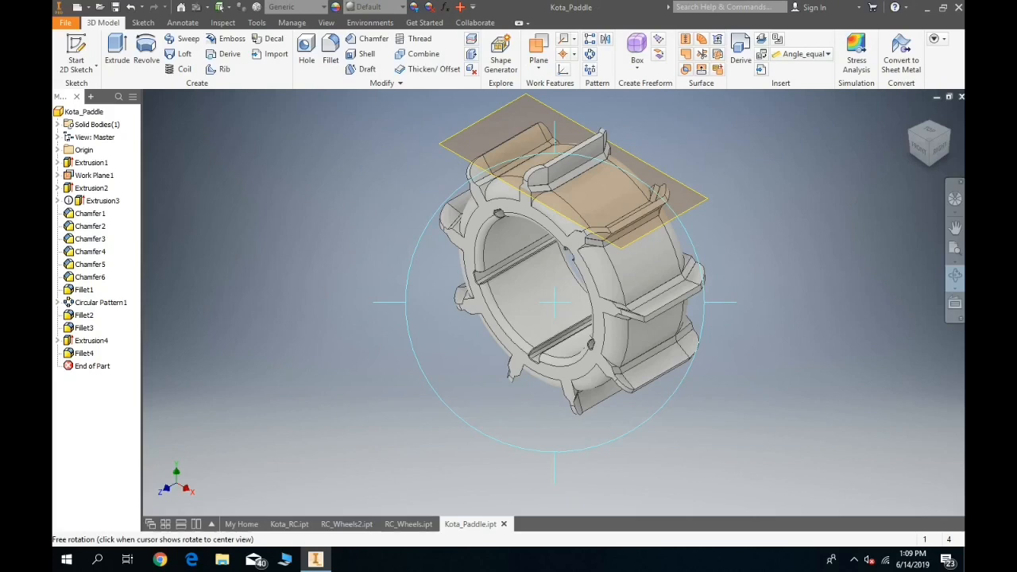
drag(557, 302, 509, 262)
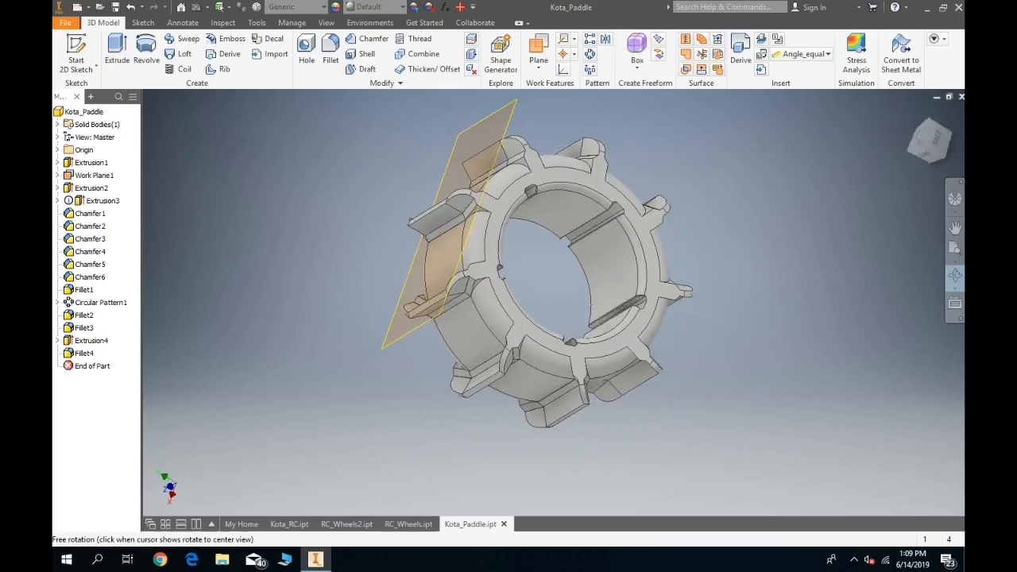